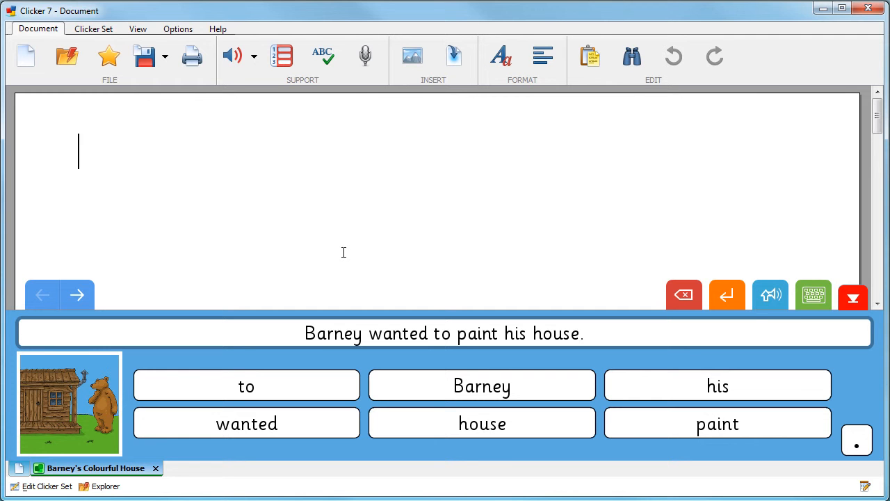
# Step: Reach the Accessibility settings window from the Options ribbon
pyautogui.click(178, 28)
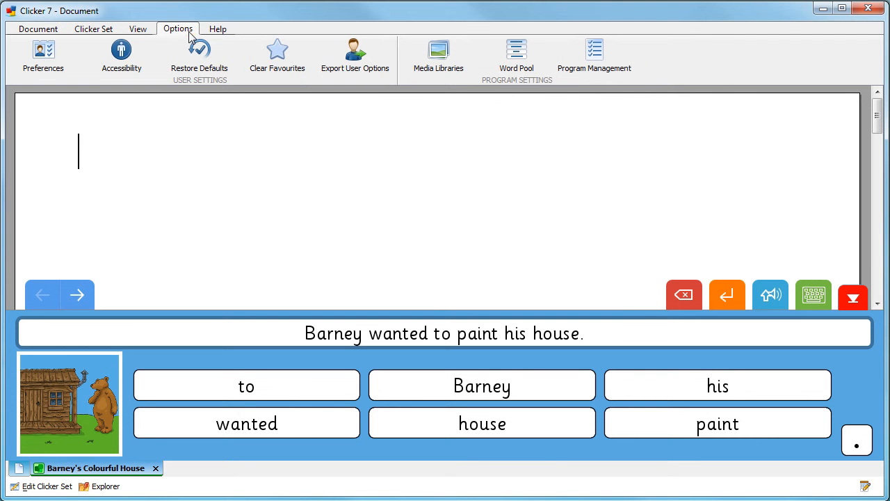
pyautogui.click(121, 56)
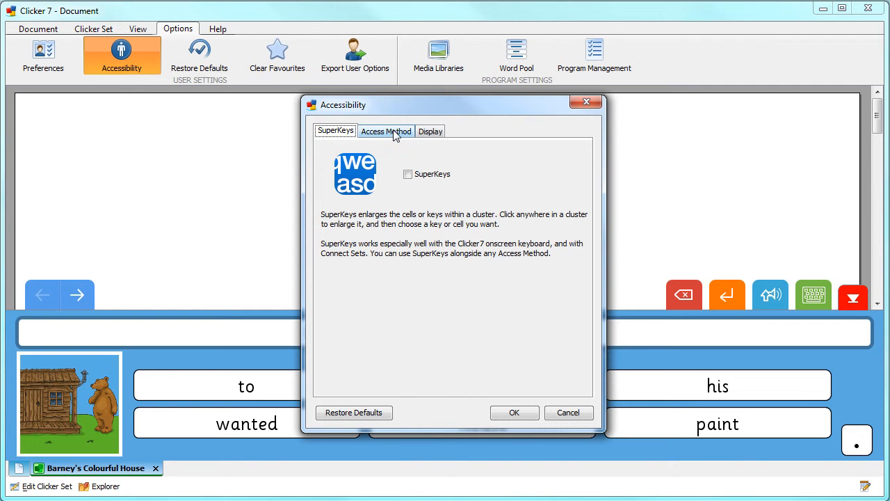
# Step: Choose Eye Gaze (Mouse Dwell) input with 'Enlarge cells' and 'Enable Clicker Books Editing' ticked
pyautogui.click(387, 130)
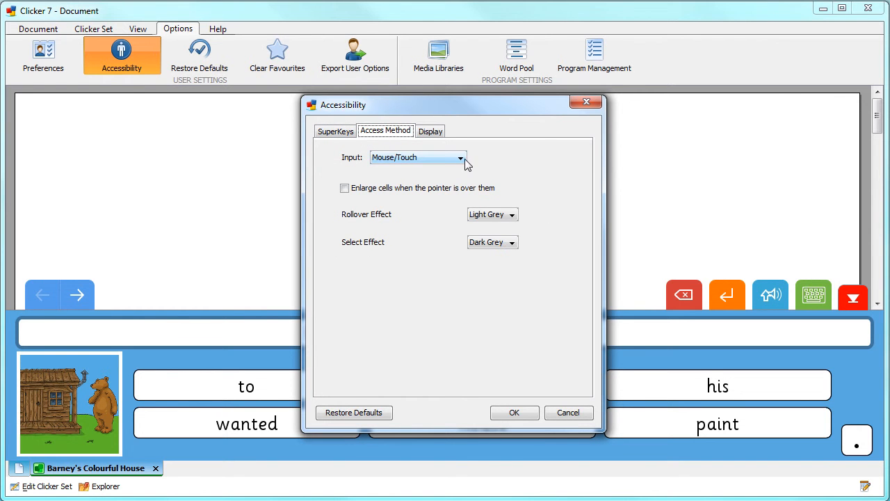
pyautogui.click(459, 157)
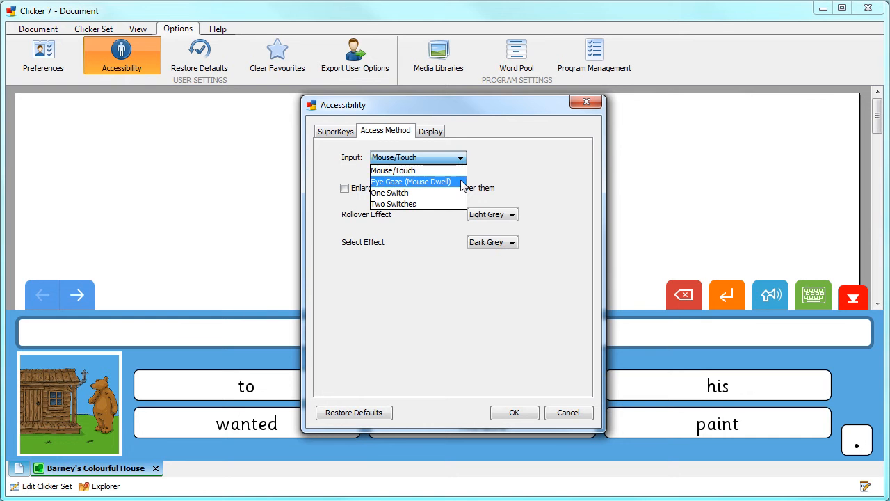
pyautogui.click(411, 181)
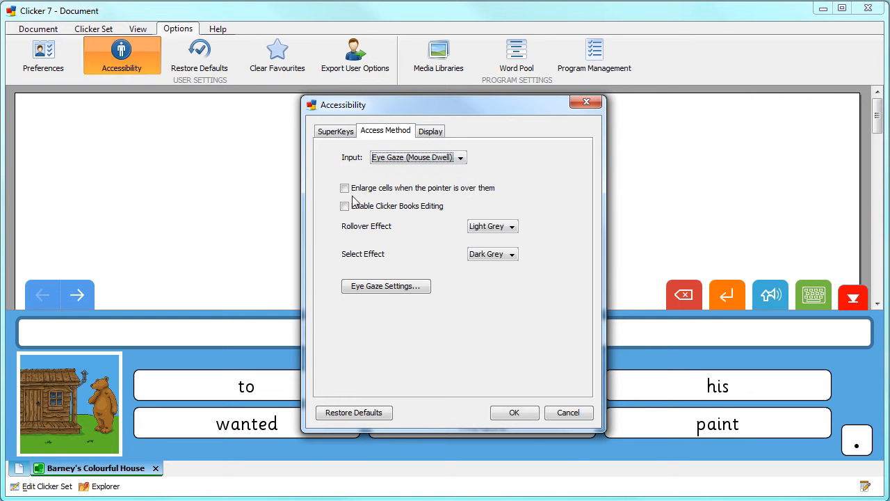
pyautogui.click(345, 188)
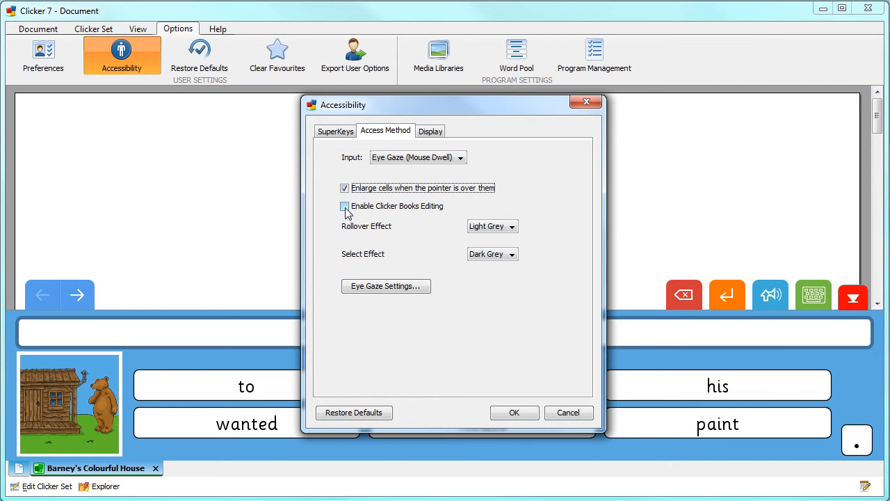
pyautogui.click(345, 206)
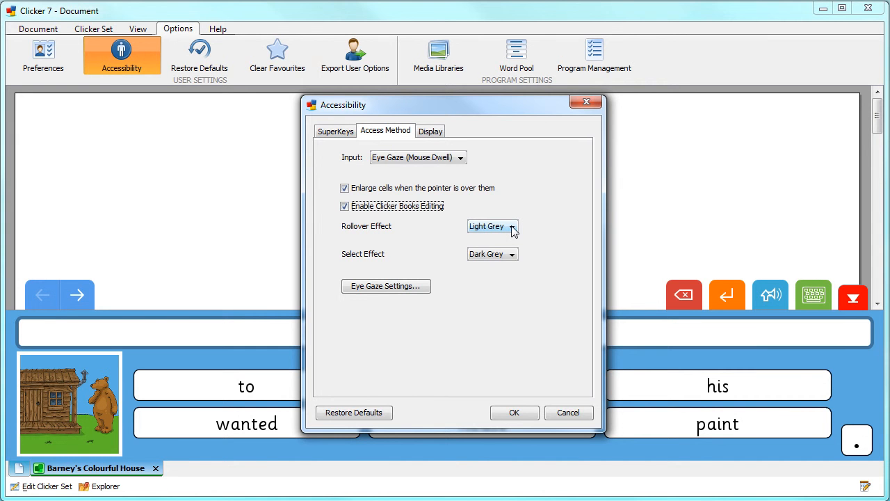
# Step: Make the rollover effect Dark Grey and the select effect Light Grey
pyautogui.click(511, 226)
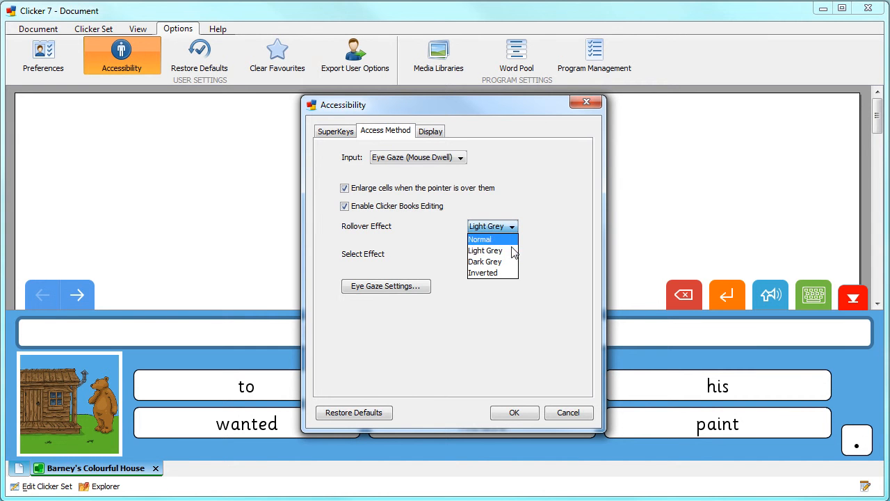
pyautogui.click(484, 261)
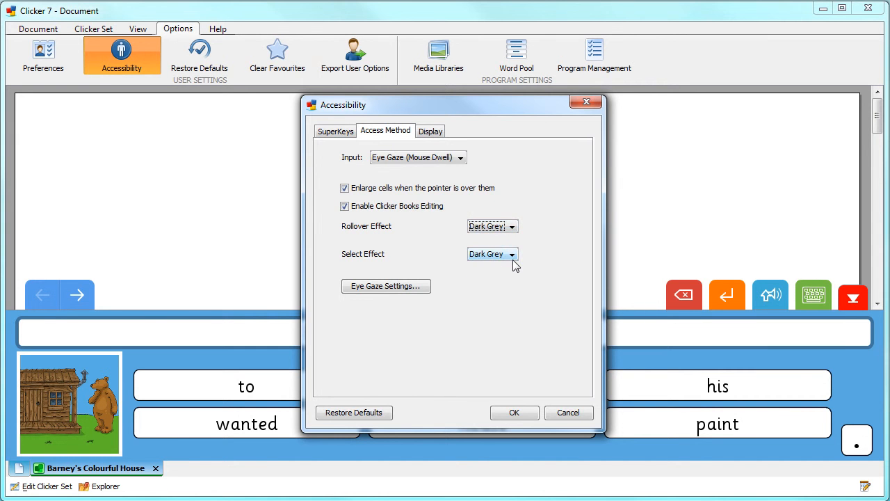
pyautogui.click(512, 253)
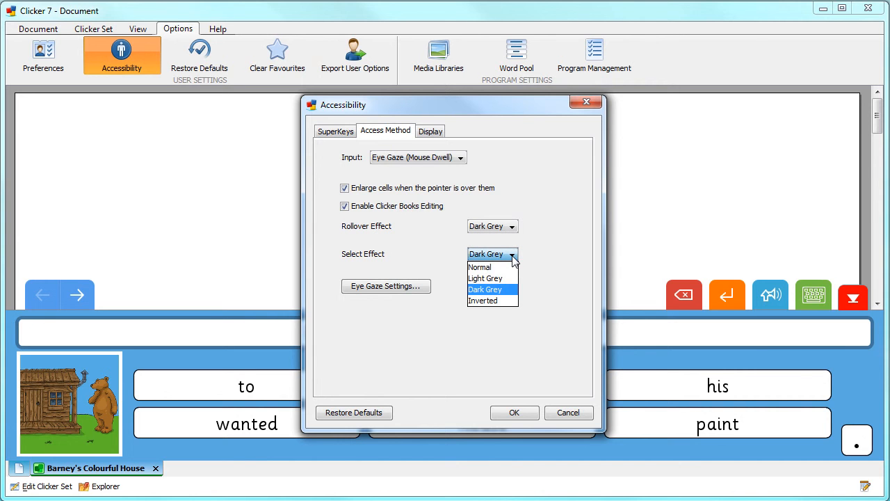
pyautogui.moveTo(485, 278)
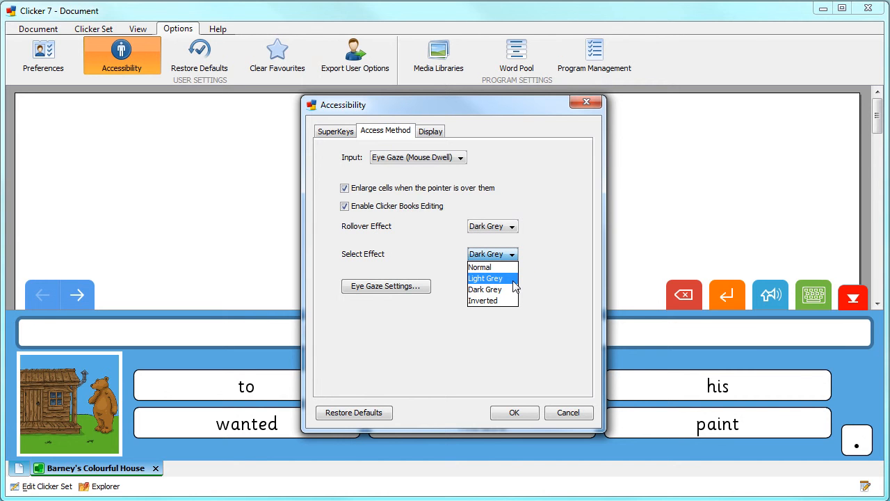
pyautogui.click(486, 278)
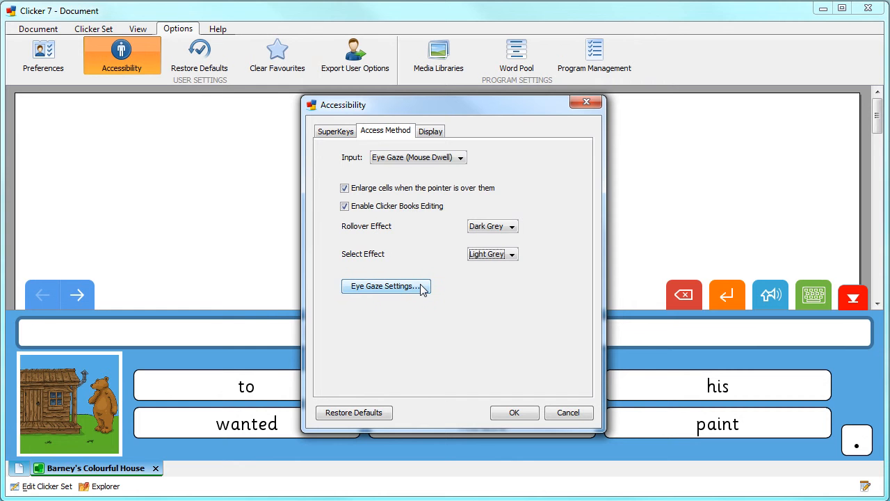
# Step: In Eye Gaze Settings, set click on dwell to 3 seconds and enable right-click on dwell at 2 seconds
pyautogui.click(383, 286)
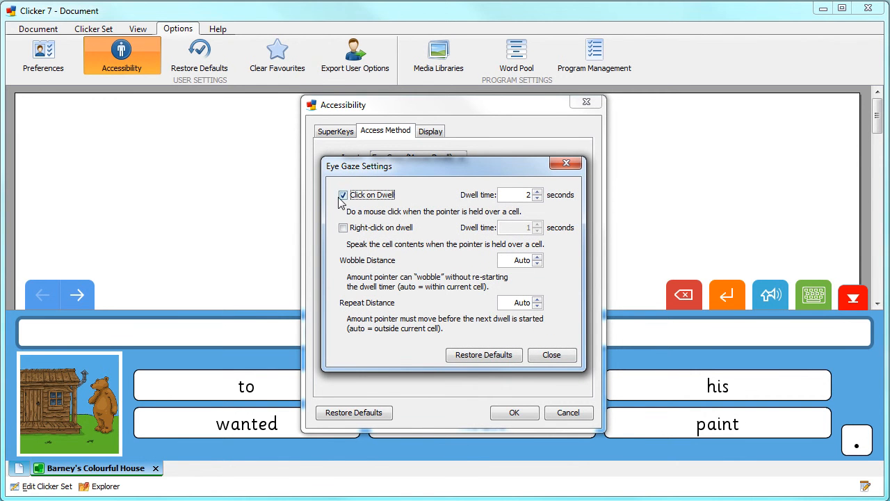
pyautogui.click(530, 194)
pyautogui.write('3')
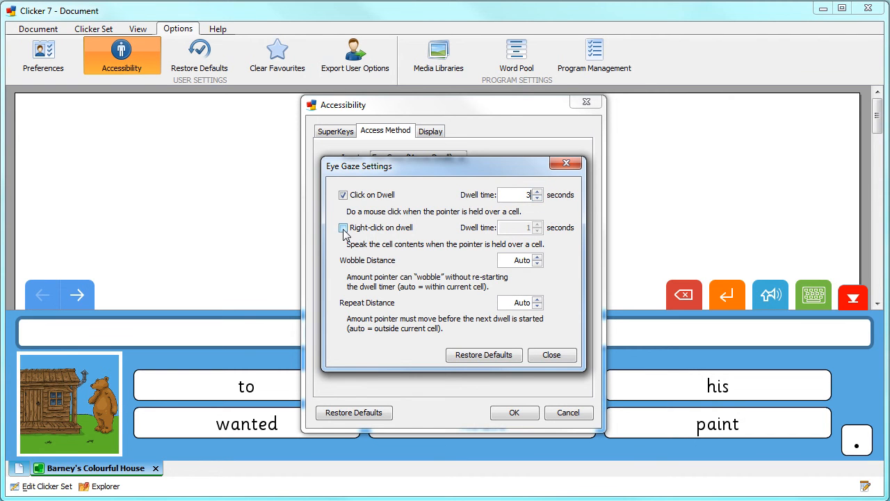
pyautogui.click(343, 229)
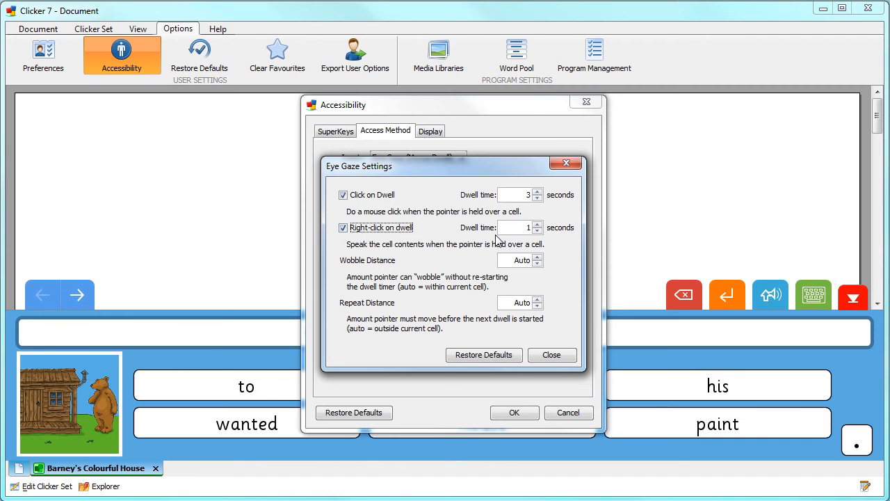
pyautogui.click(537, 223)
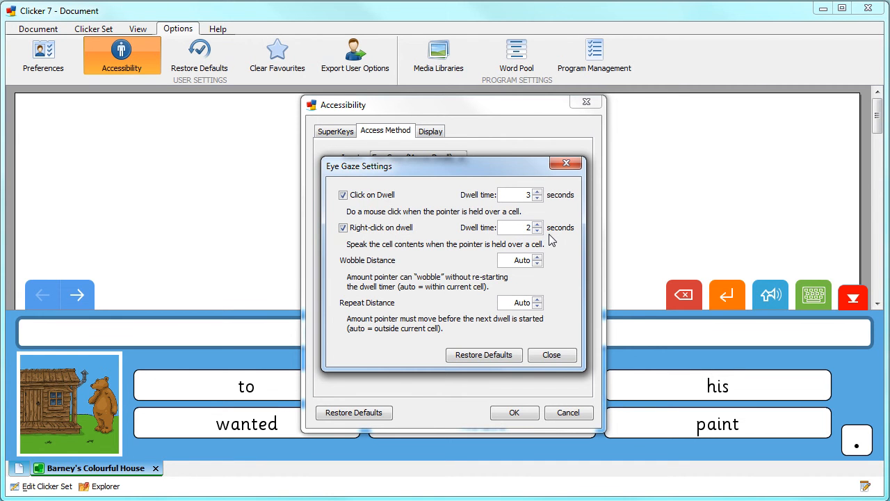
pyautogui.click(518, 260)
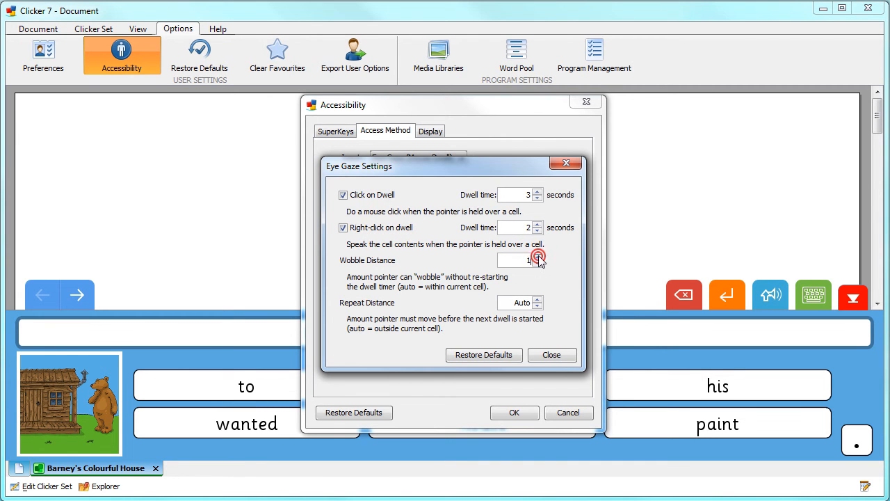
# Step: Set wobble distance 3 and repeat distance 6, then apply the accessibility settings
pyautogui.click(540, 256)
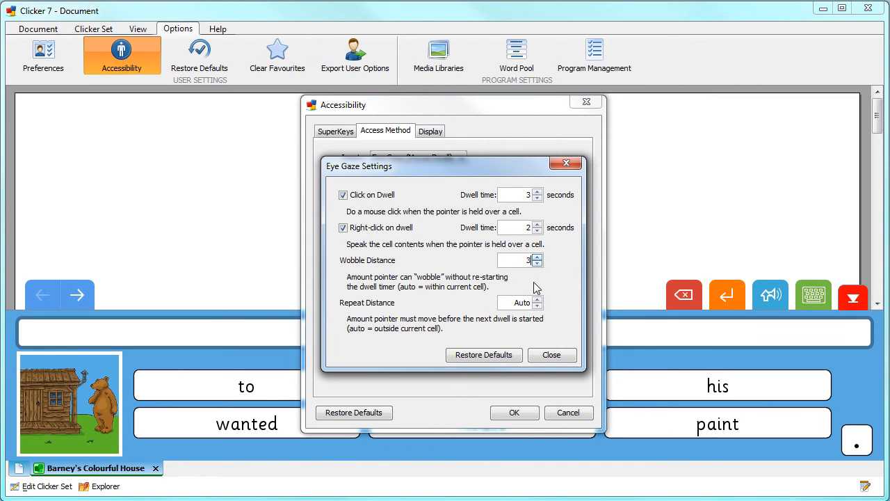
pyautogui.click(537, 300)
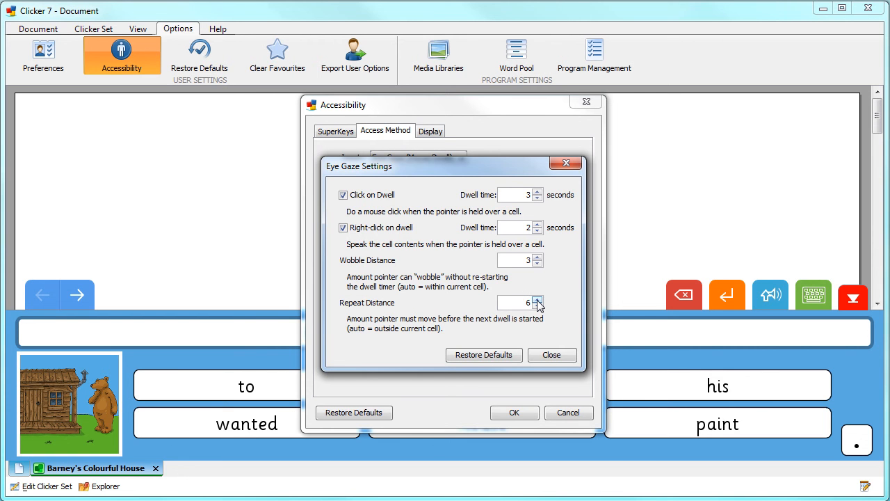
pyautogui.click(551, 355)
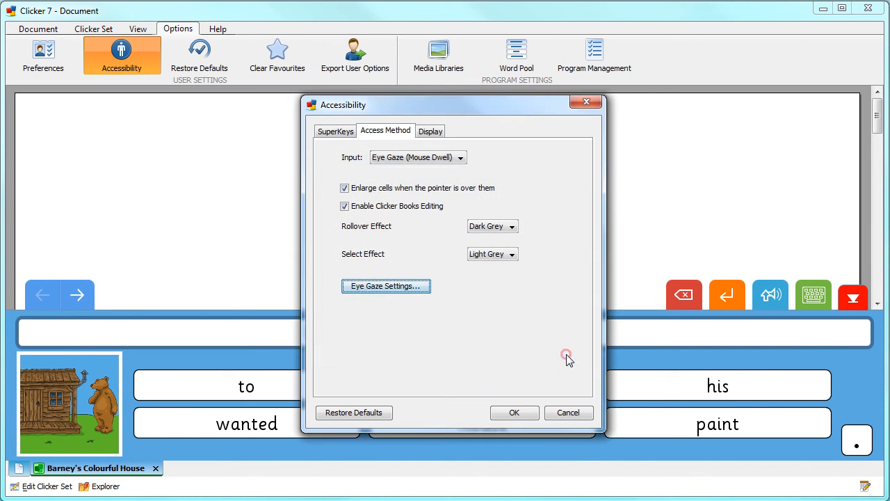
pyautogui.click(514, 412)
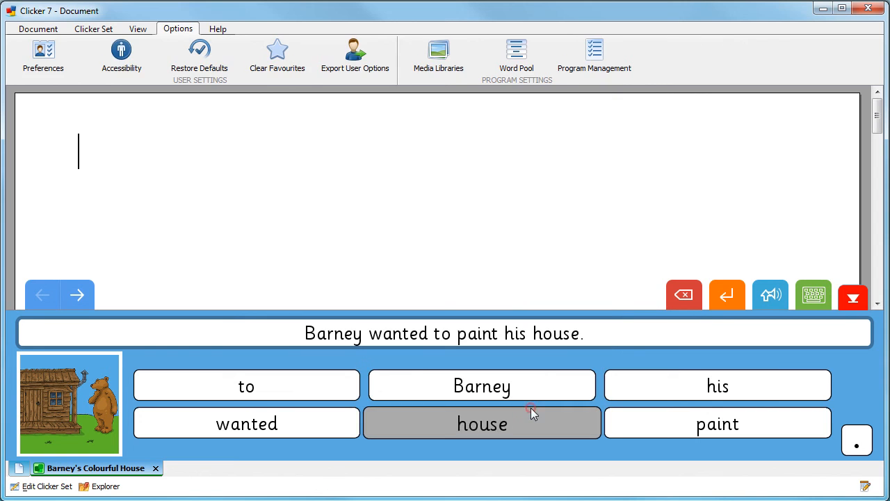